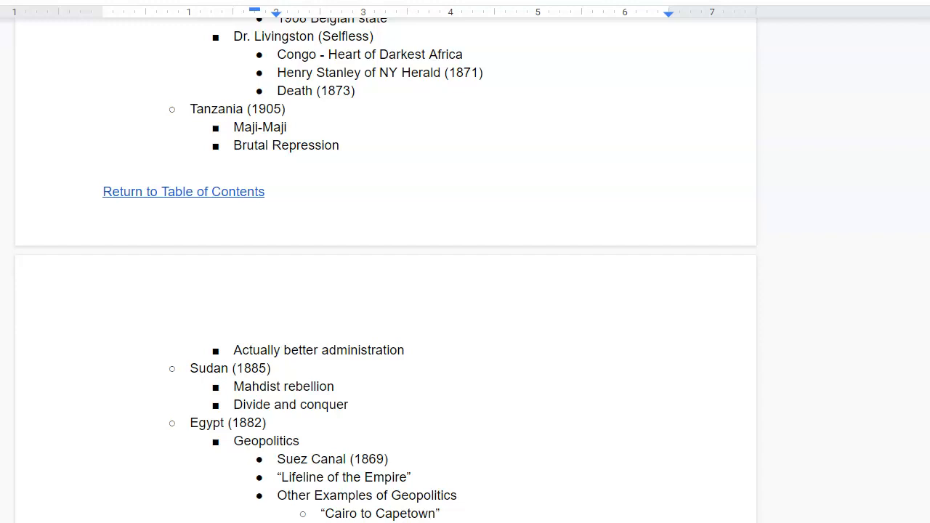
pyautogui.moveTo(121, 34)
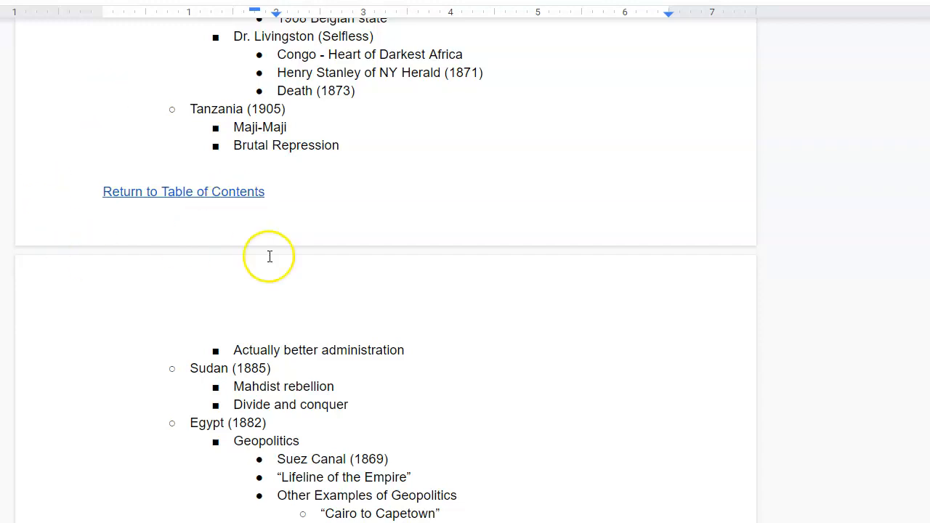
# Delete the undated duplicate 'Battle of Adowa' bullet under Ethiopia, keeping Battle of Adowa (1896)
pyautogui.scroll(-3)
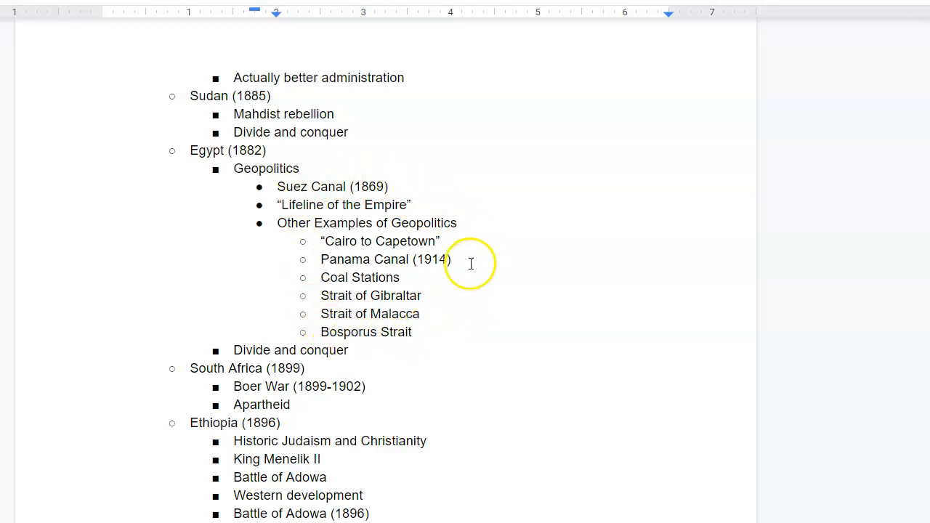
pyautogui.moveTo(474, 343)
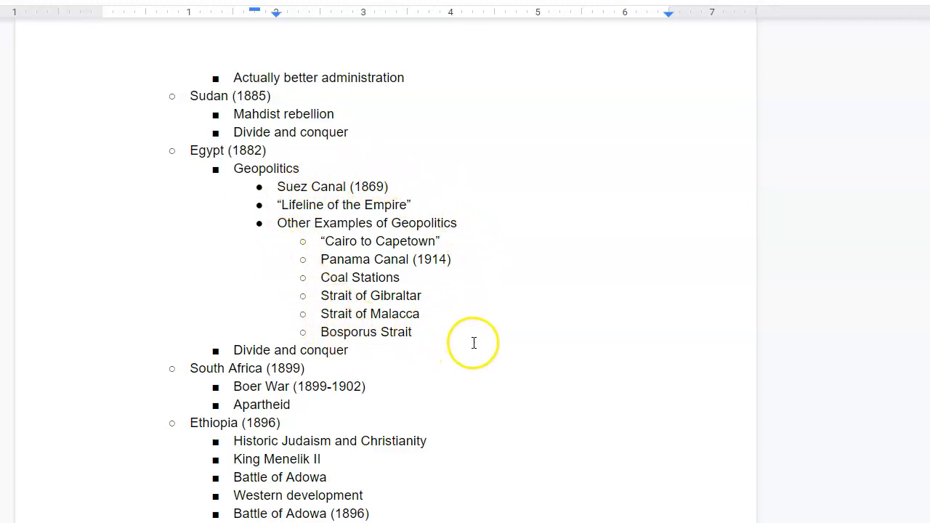
pyautogui.moveTo(435, 309)
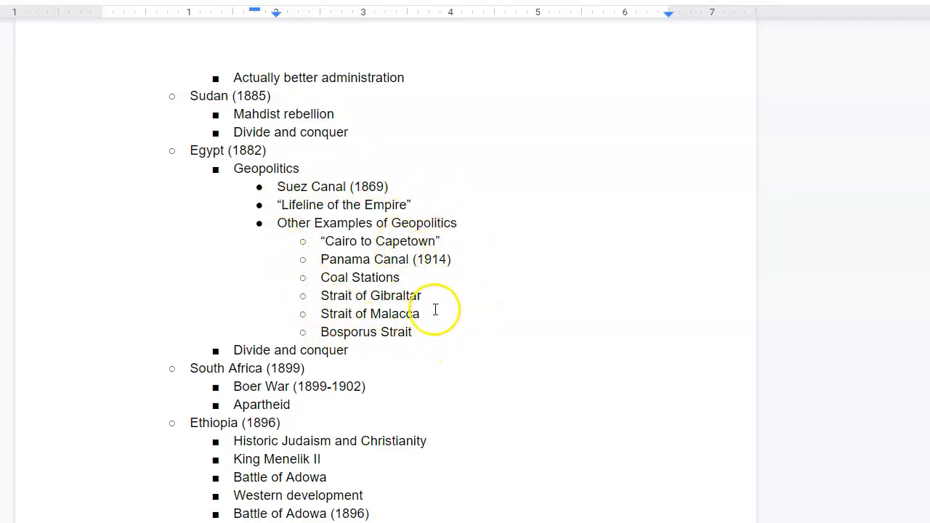
pyautogui.moveTo(437, 336)
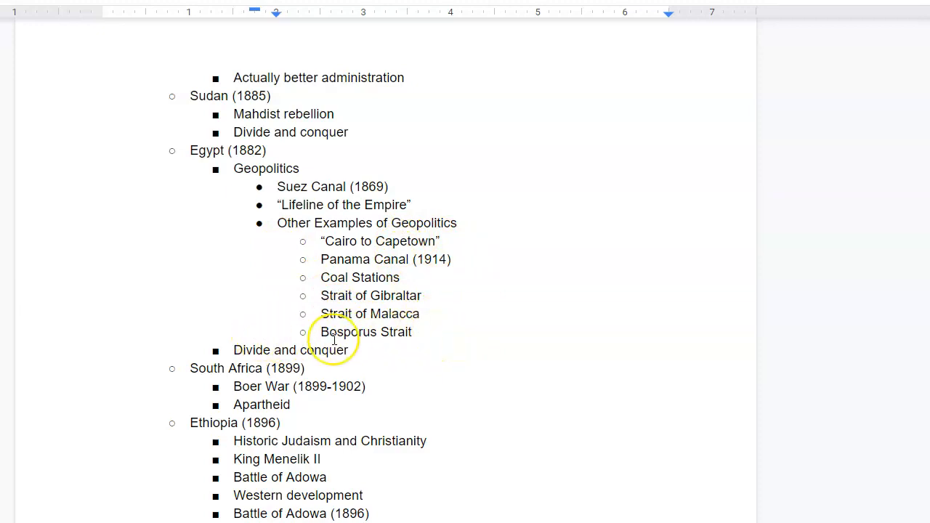
pyautogui.scroll(-3)
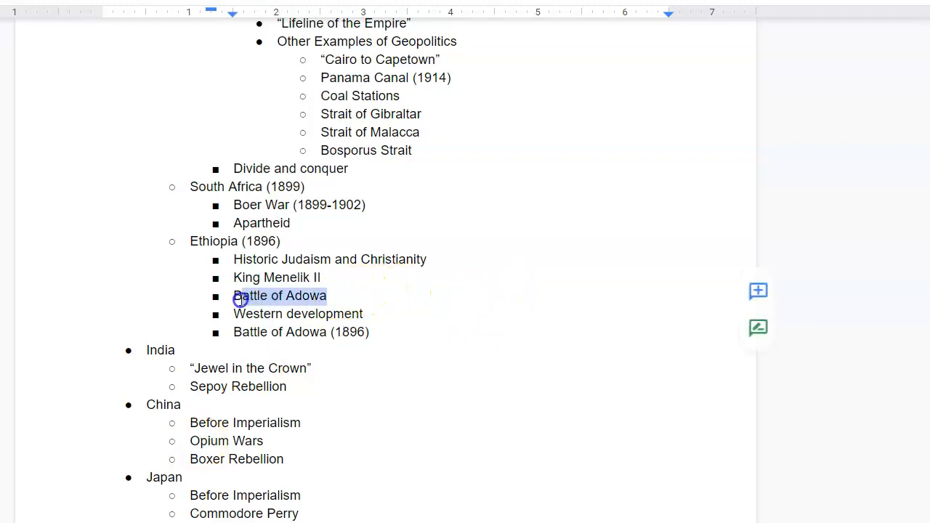
pyautogui.press('Delete')
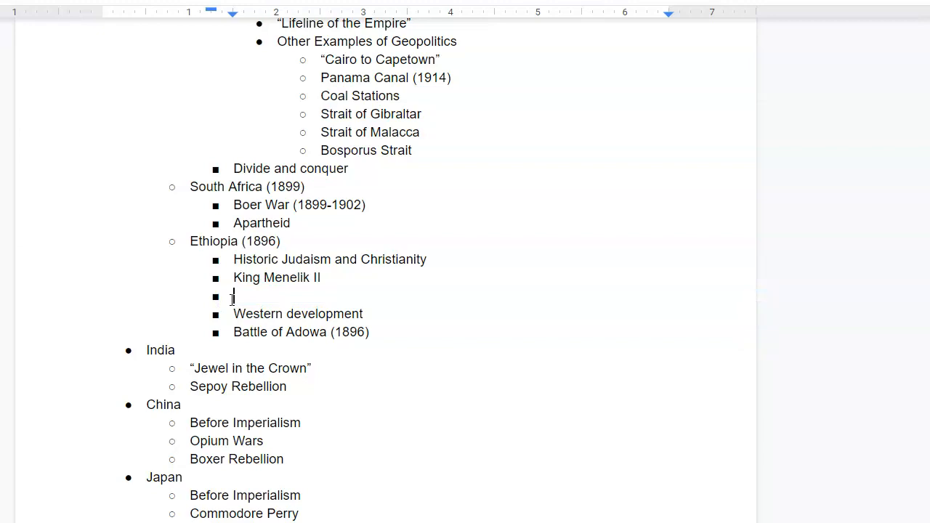